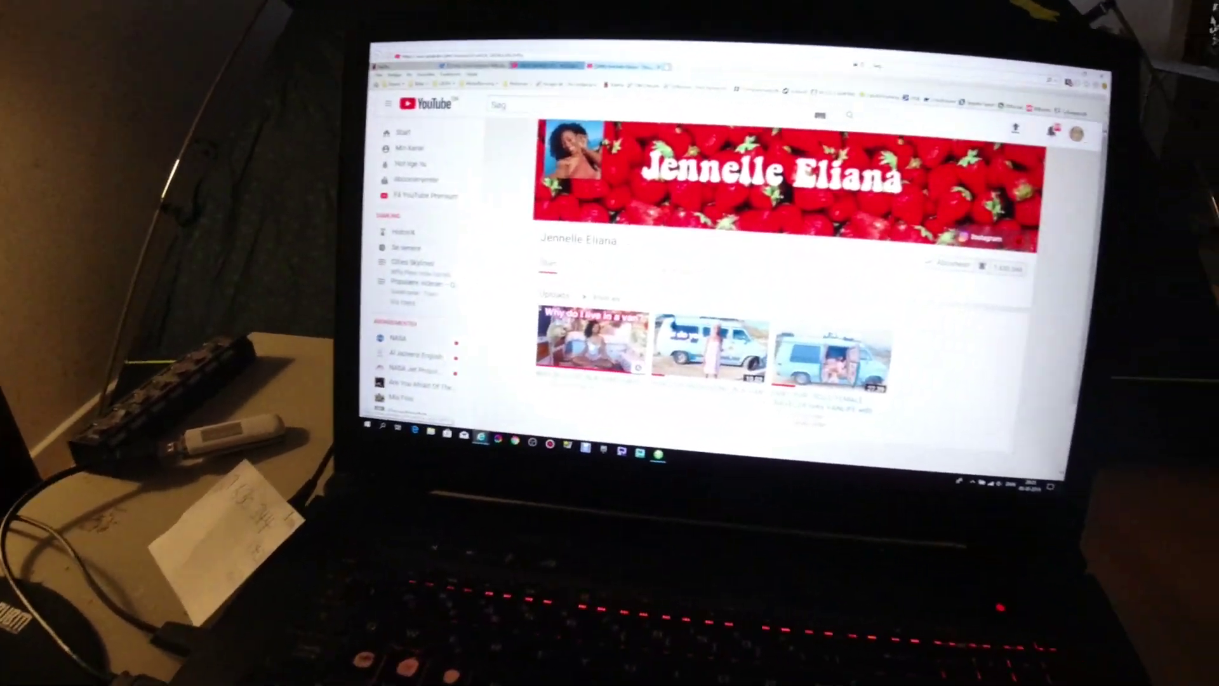
# Open a van video from the uploads and read its comments down to 'Vis mere'.
pyautogui.click(596, 338)
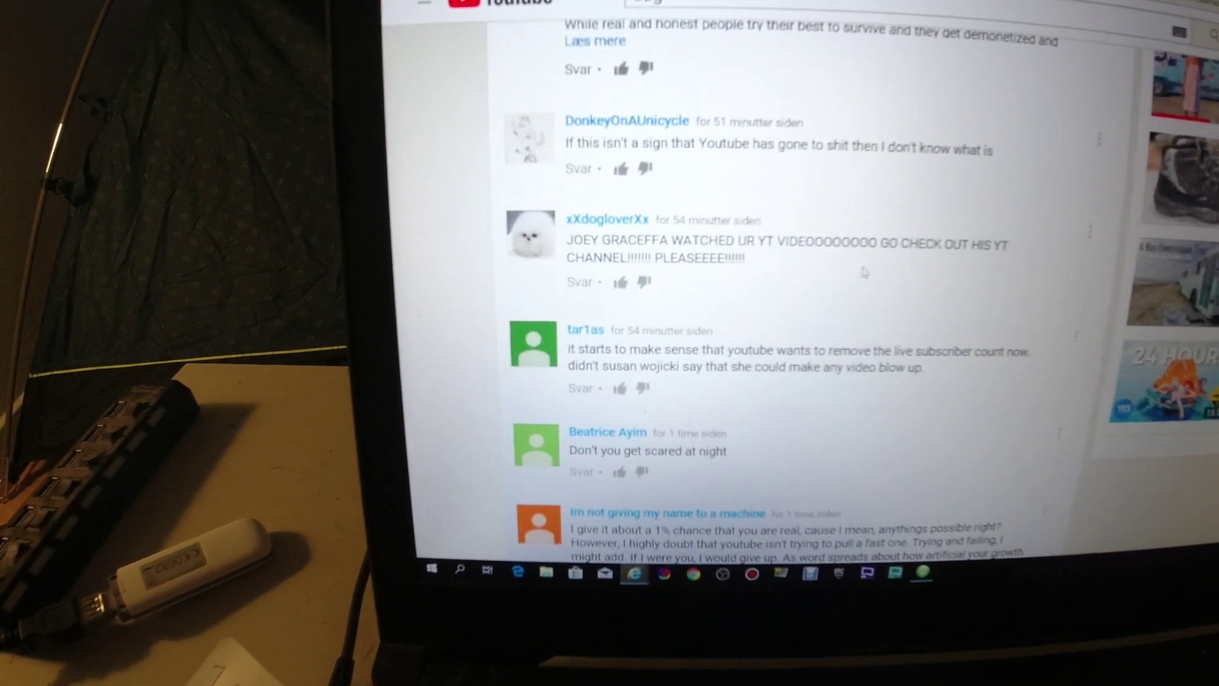
pyautogui.scroll(-3)
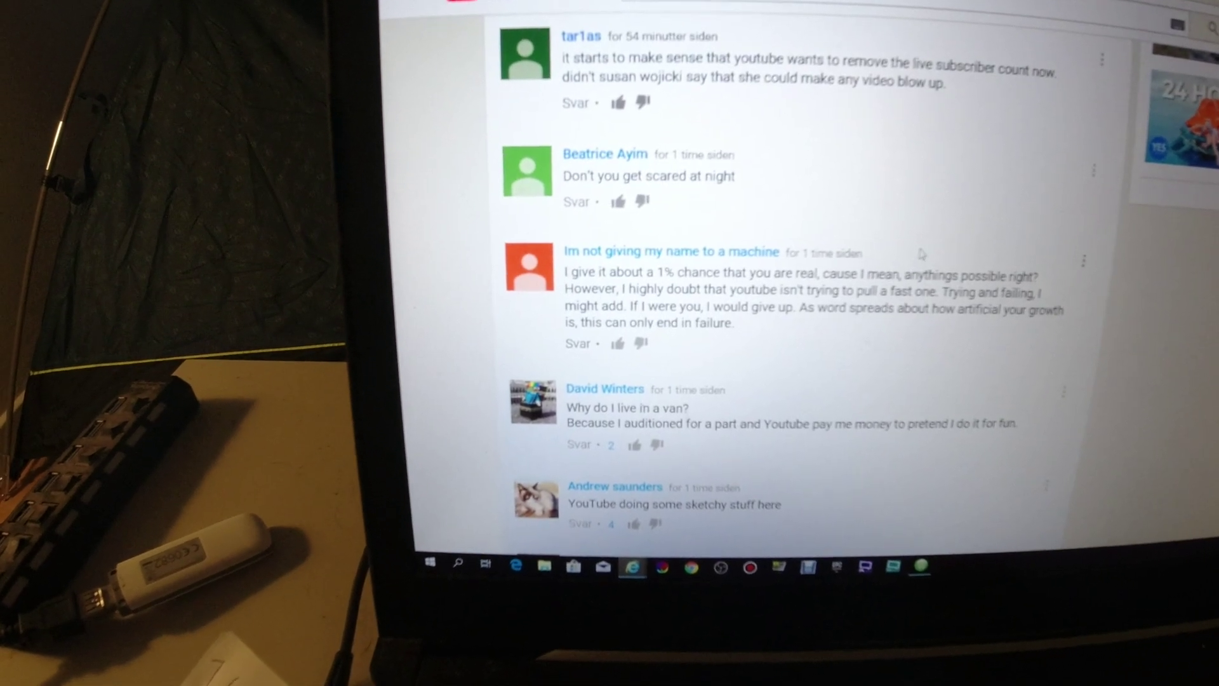
pyautogui.scroll(-3)
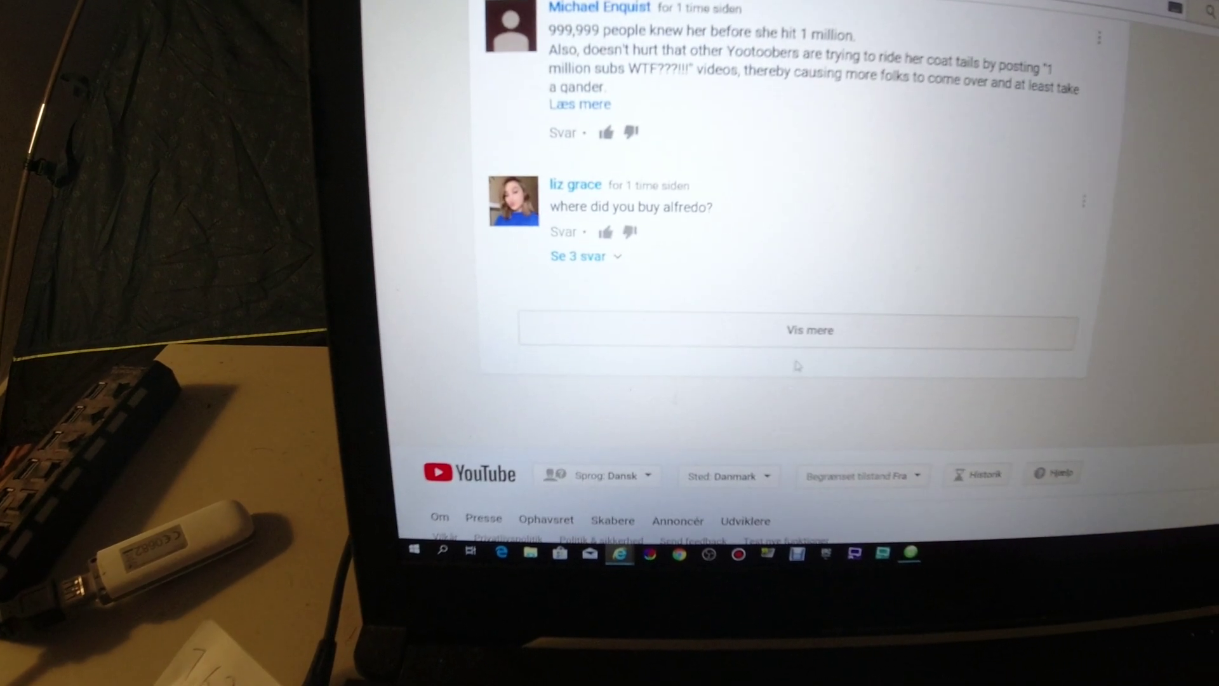
pyautogui.click(811, 330)
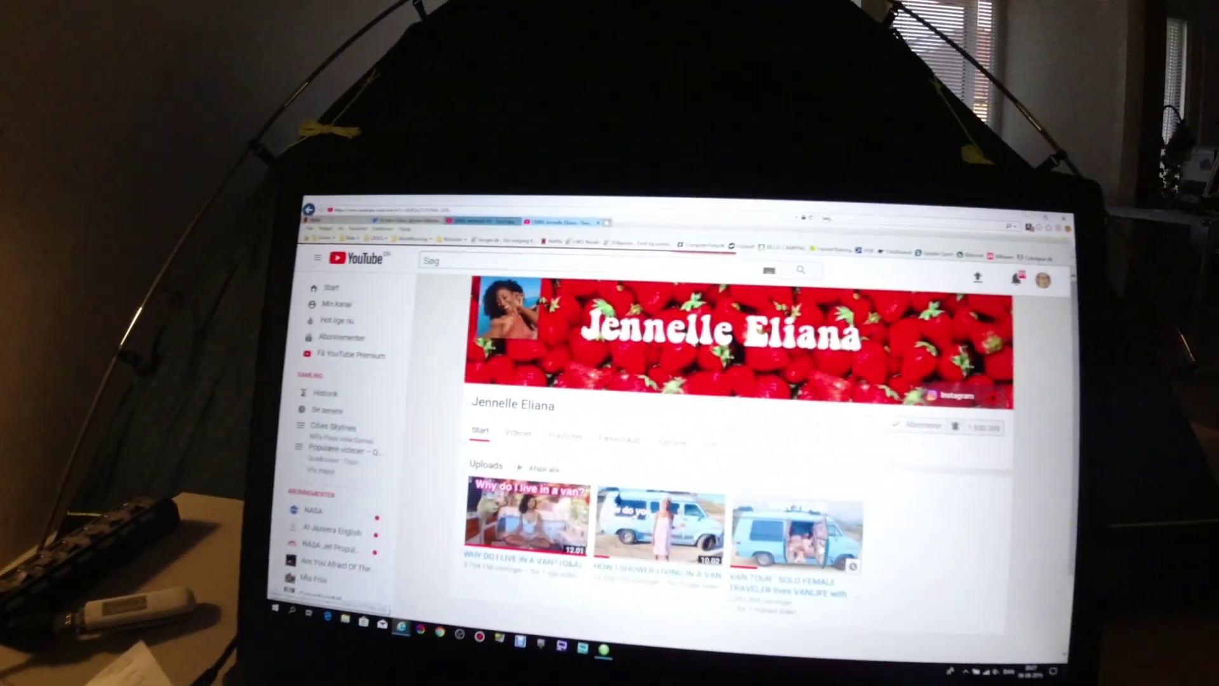
# Open the VAN TOUR upload and sort its comments 'Nyeste først'.
pyautogui.click(794, 535)
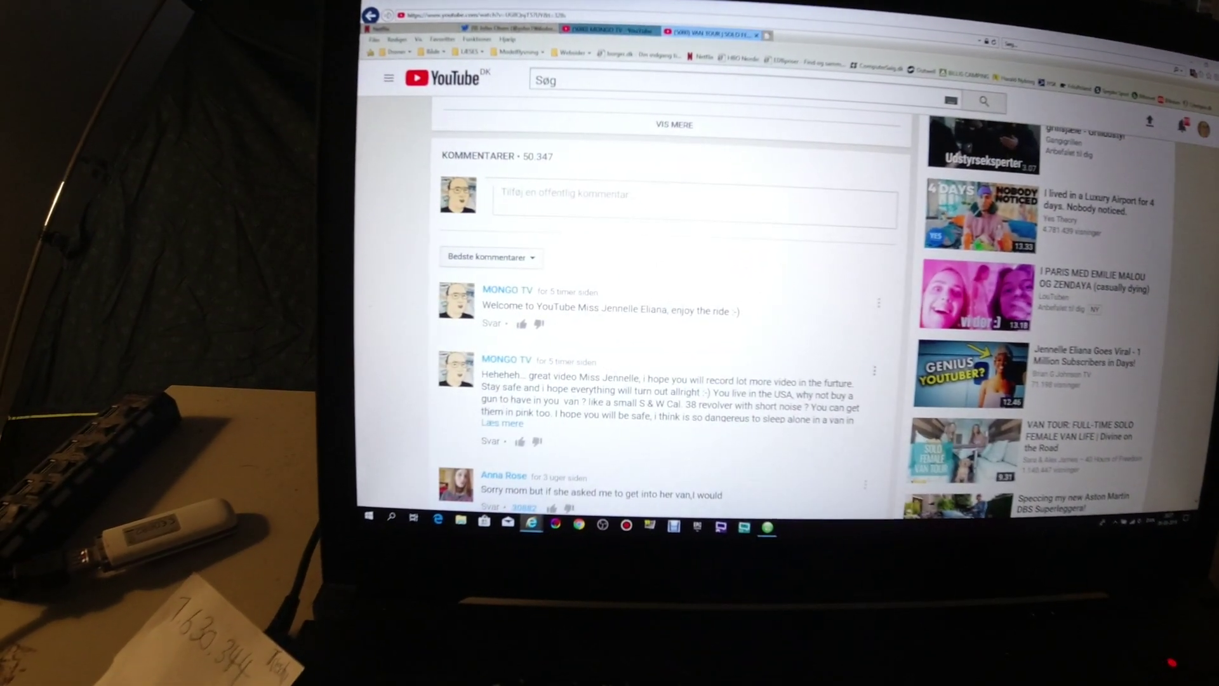
pyautogui.click(490, 257)
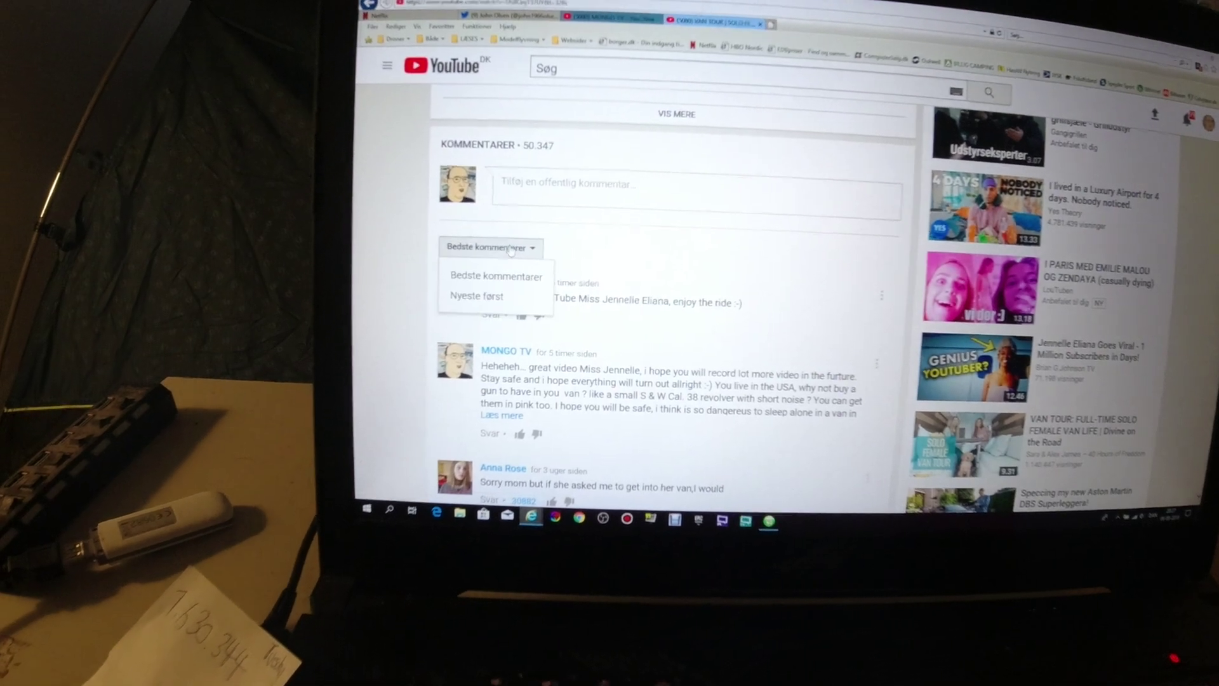
pyautogui.click(476, 295)
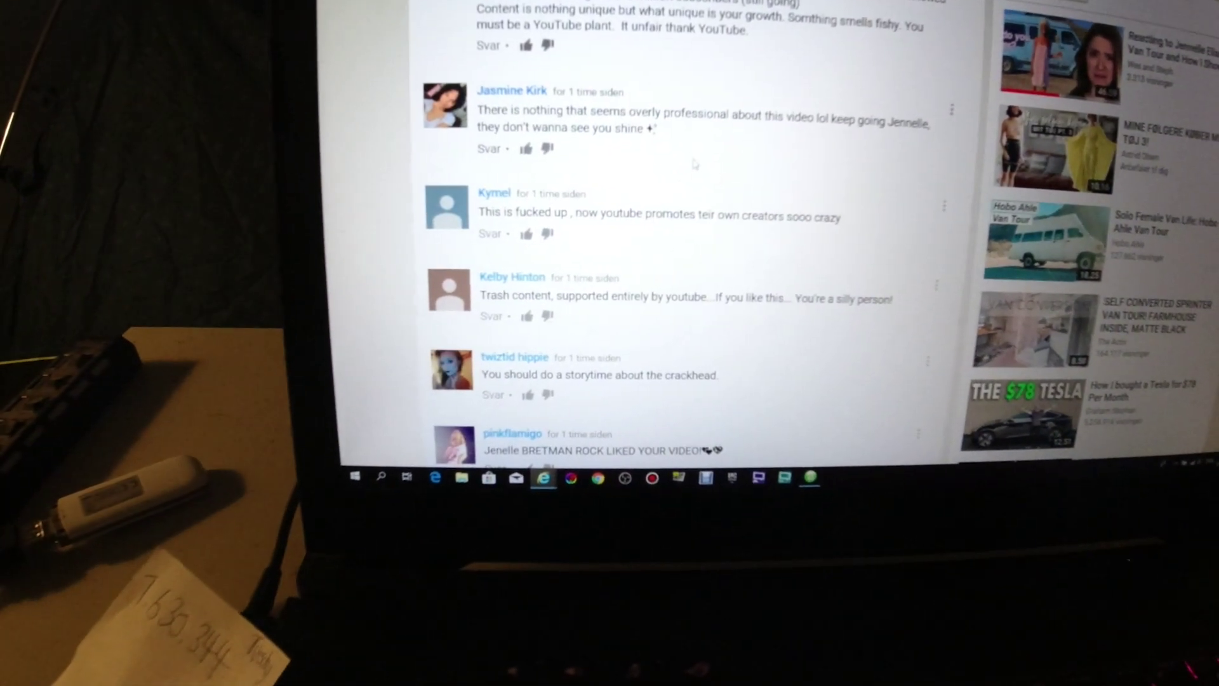
pyautogui.scroll(-3)
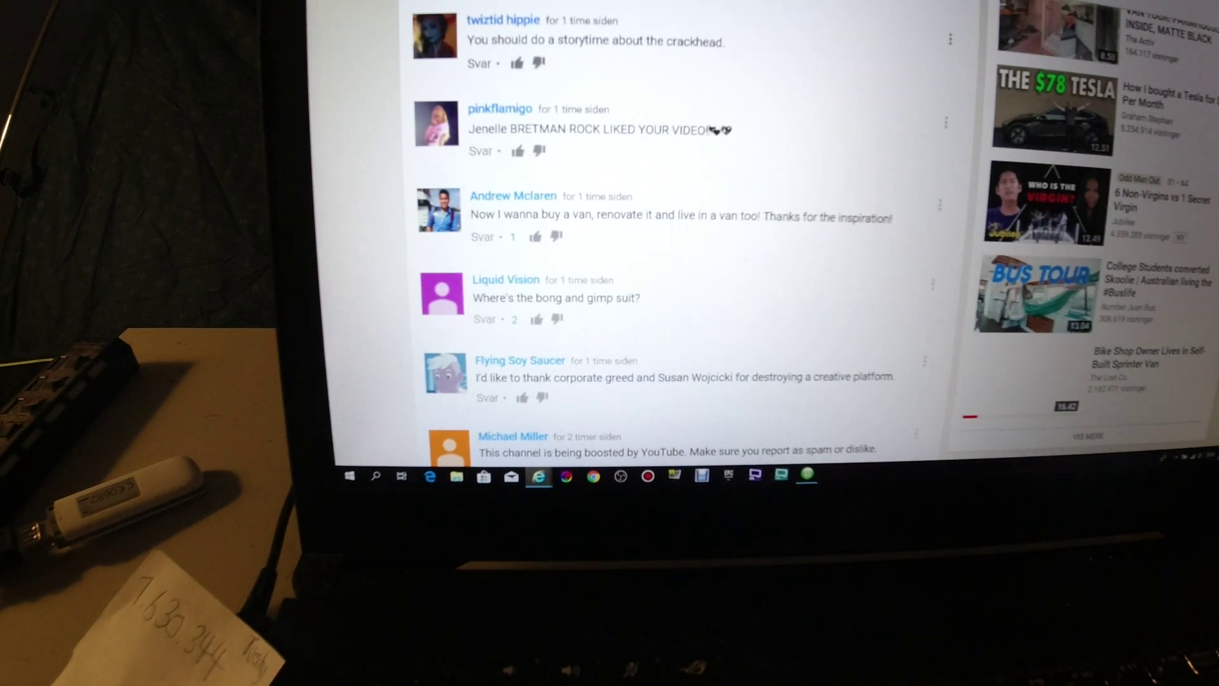
pyautogui.scroll(-3)
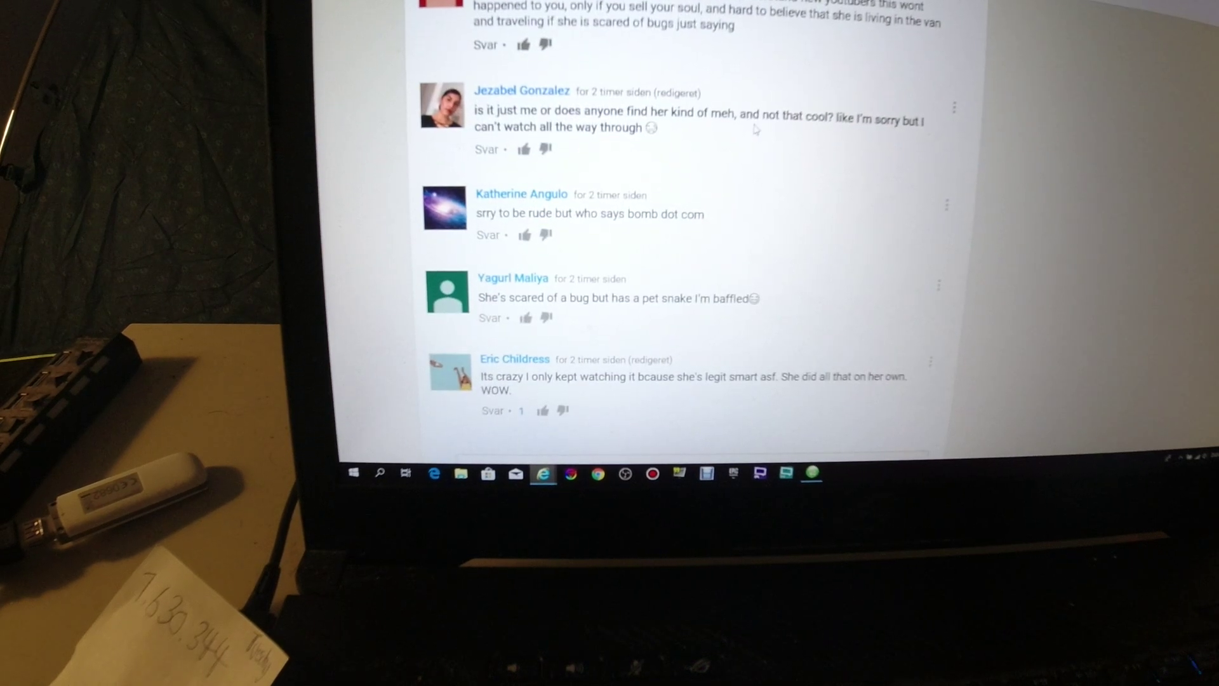
pyautogui.scroll(-3)
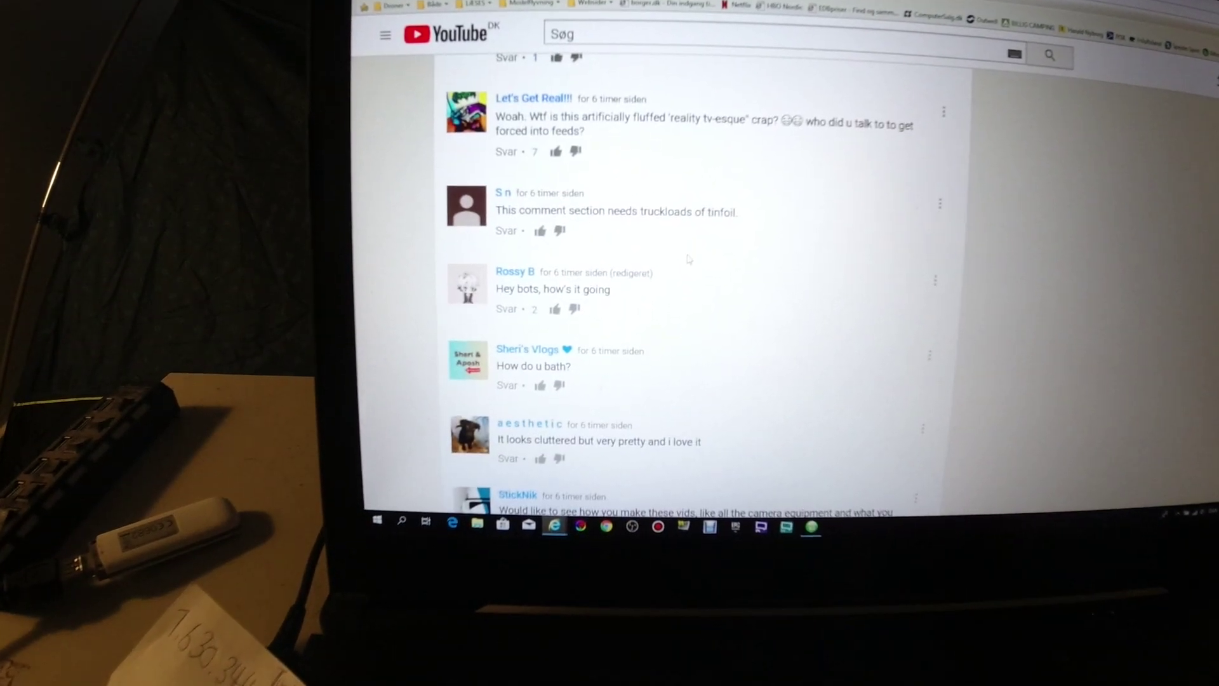
pyautogui.scroll(-3)
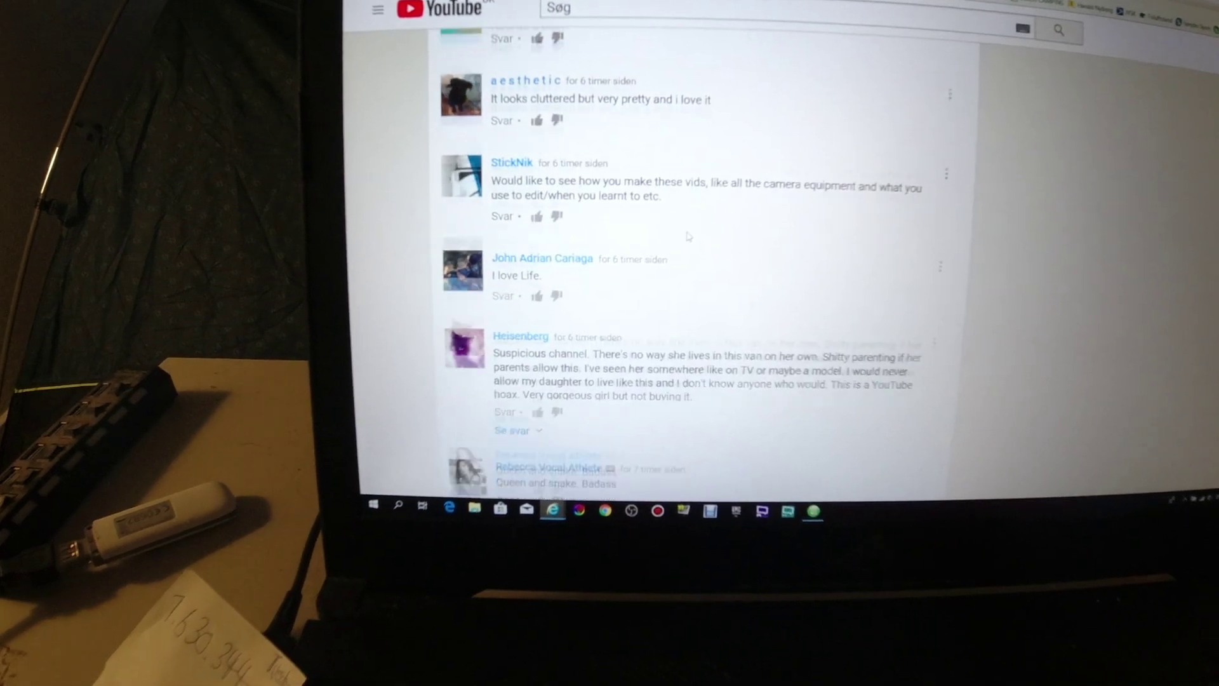
pyautogui.scroll(-3)
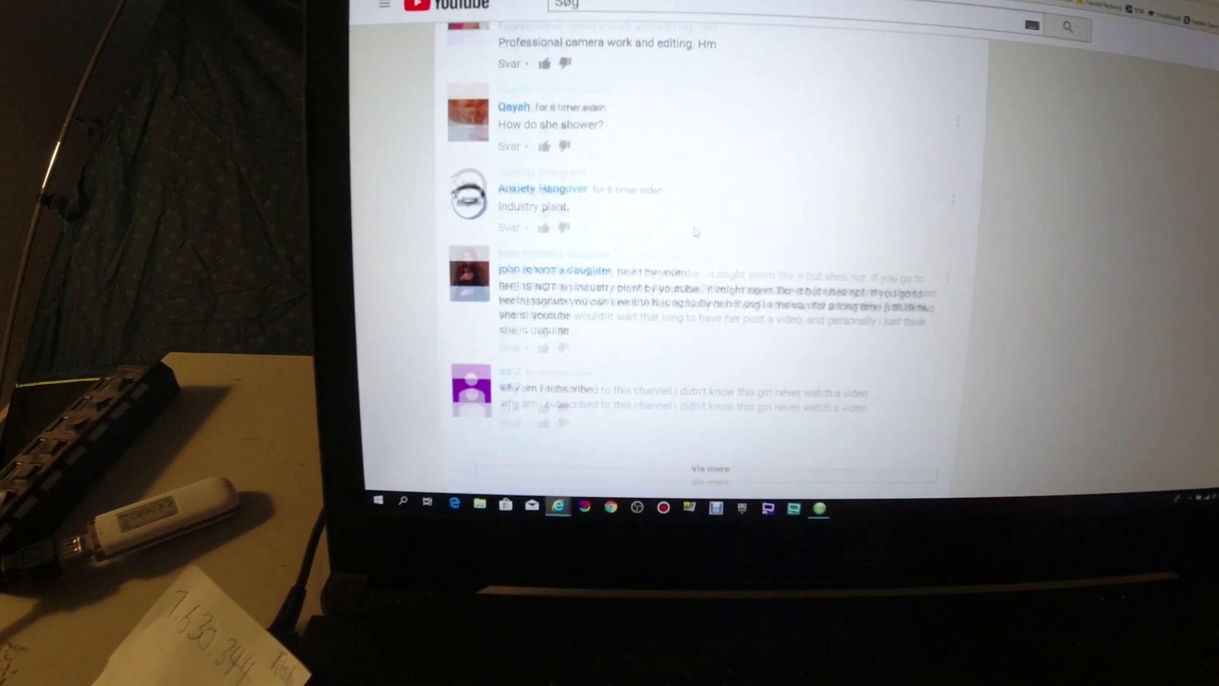